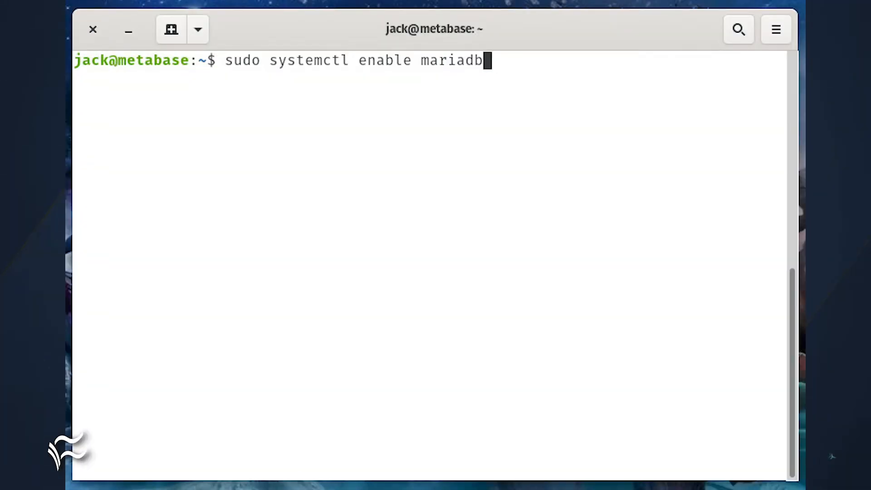
Run mysql_secure_installation, then log into MariaDB as root with sudo mysql -u root -p.
type("sudo mysql_secure_installation")
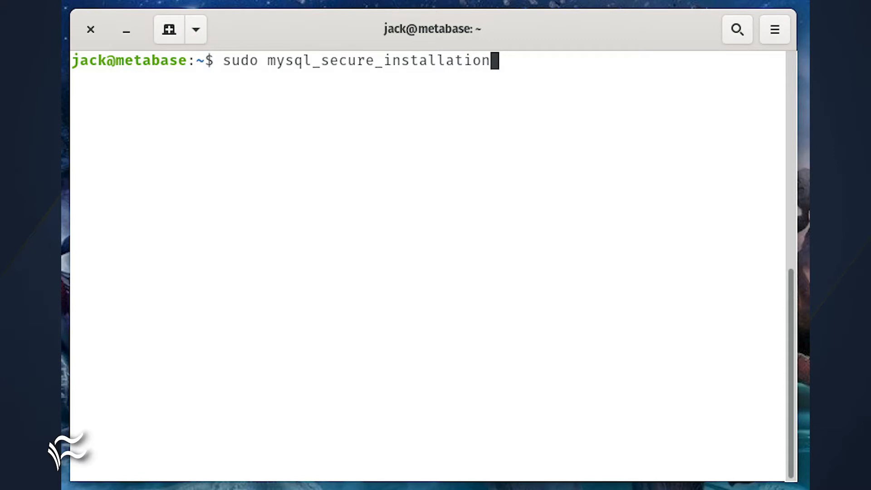
type("sudo mysql -u root -p")
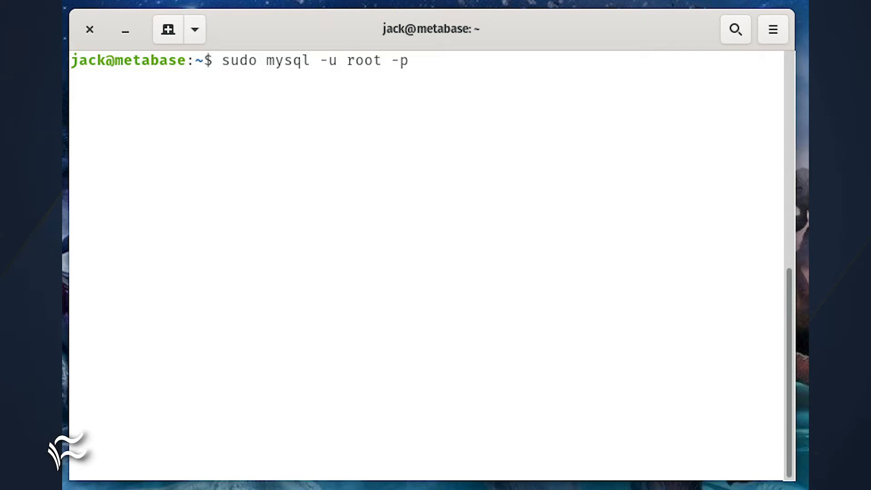
Create the metabase database, flush privileges and exit the MariaDB monitor.
type("CREATE DATABASE metabase;")
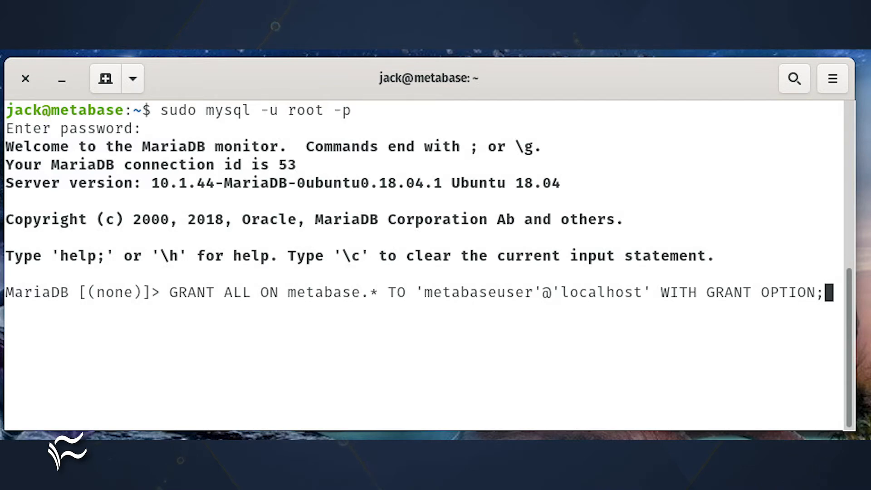
type("FLUSH PRIVILEGES;")
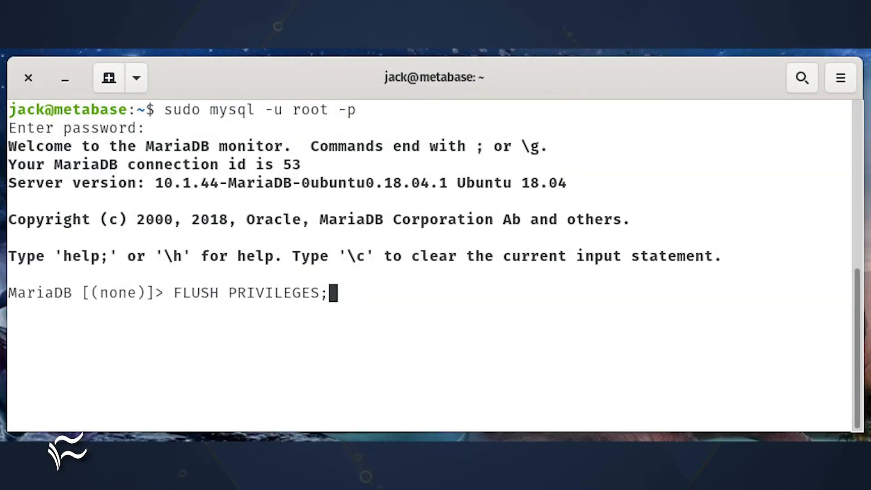
type("EXIT")
type("cd /tmp")
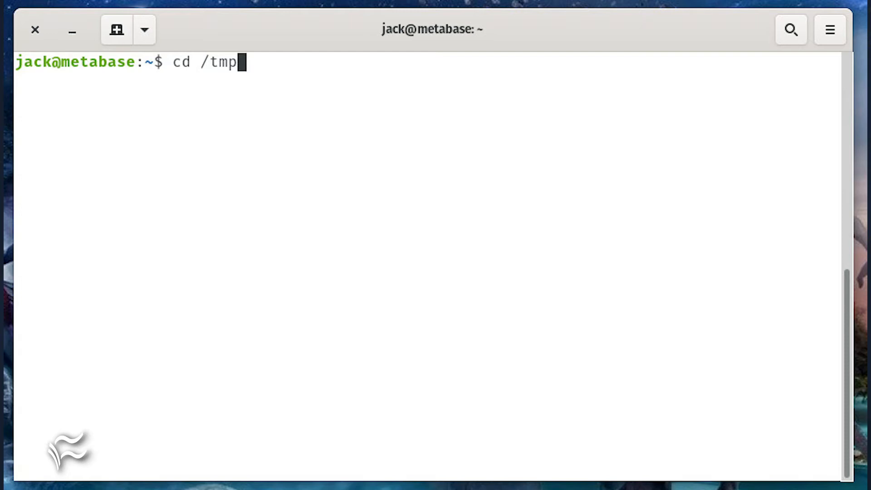
Download metabase.jar v0.34.1, move it to /opt/metabase and add a metabase system group.
type("wget http://downloads.metabase.com/v0.34.1/metabase.jar")
type("sudo mkdir -p /opt/metabase")
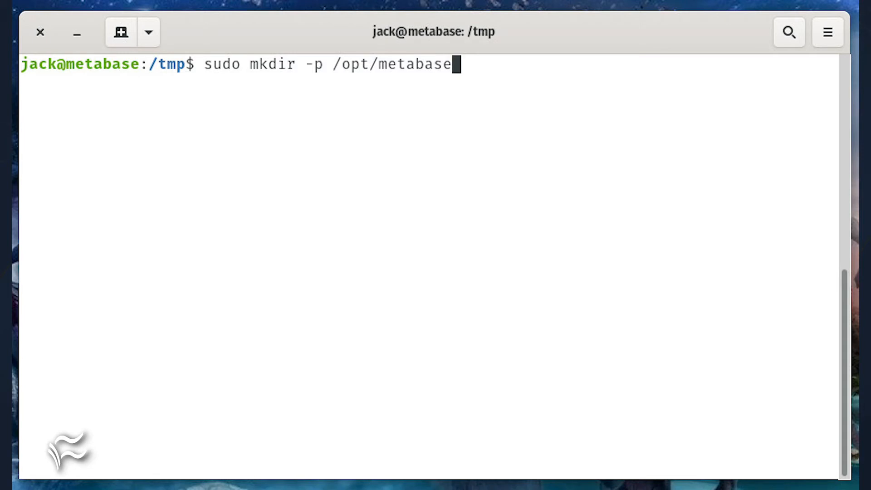
type("sudo mv metabase.jar /opt/metabase")
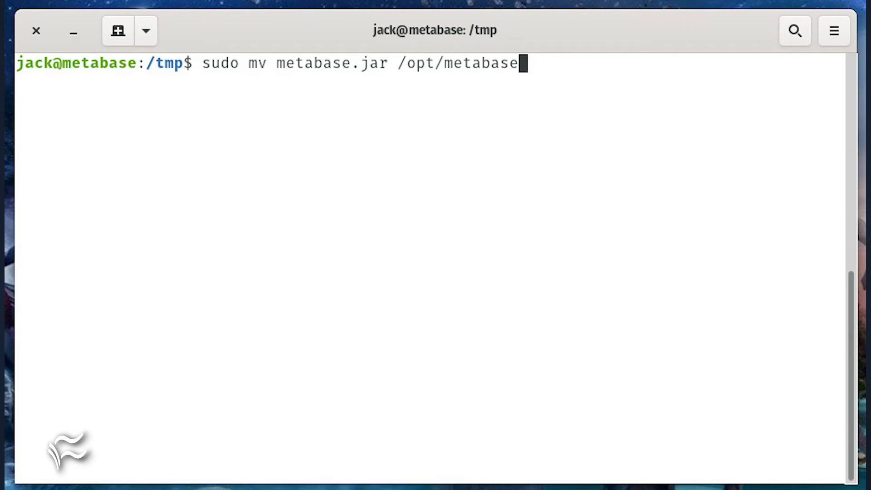
type("sudo addgroup --quiet --system metabase")
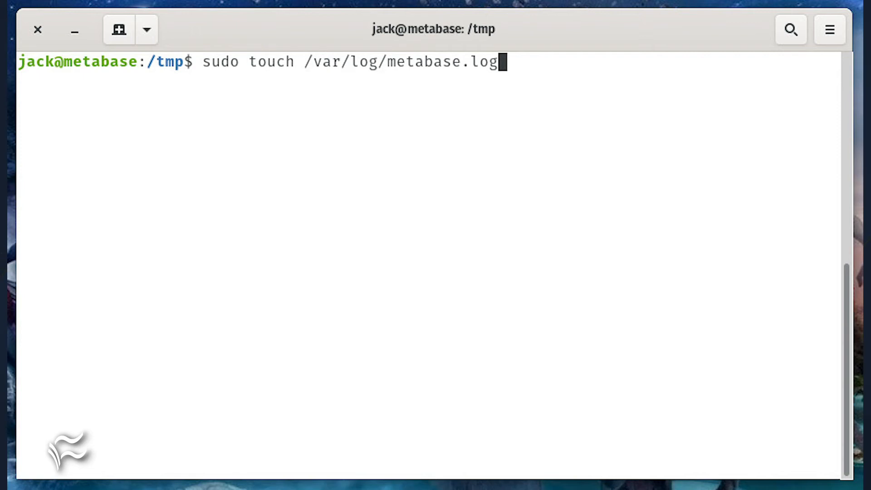
Chown metabase.log to metabase, create /etc/default/metabase with 640 permissions, and cd to /etc/rsyslog.d.
type("sudo chown metabase:metabase /var/log/metabase.log")
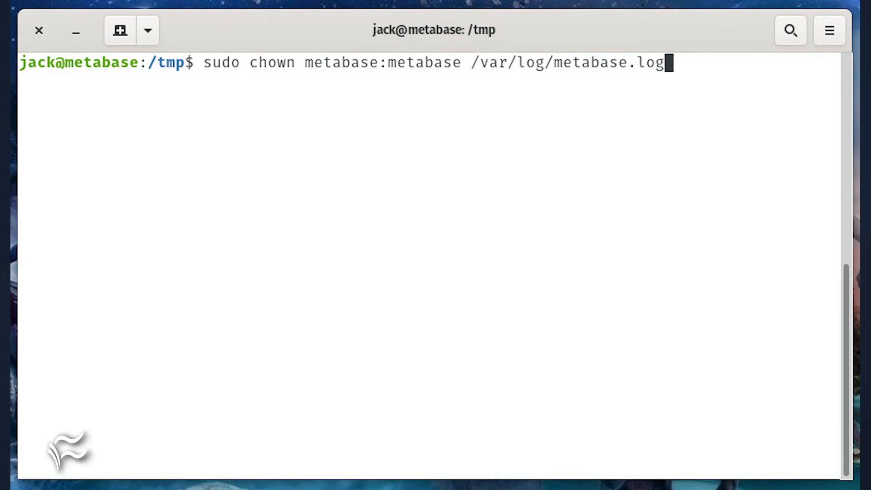
type("sudo touch /etc/default/metabase")
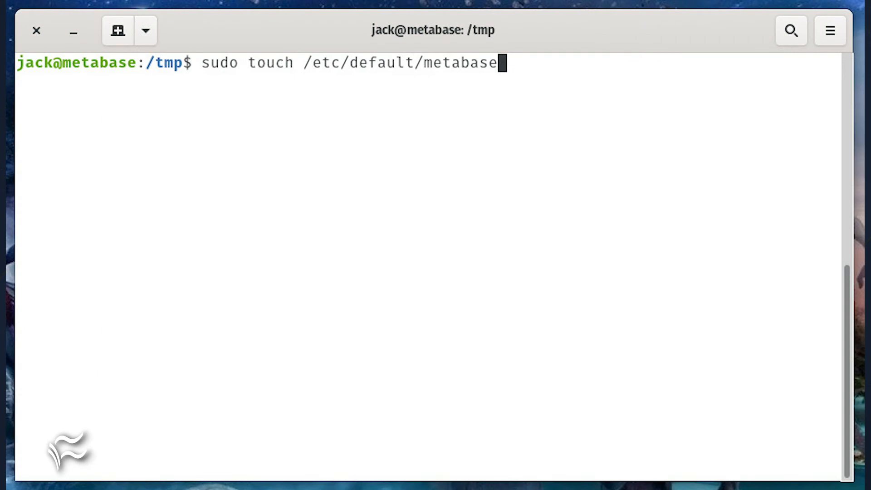
type("sudo chmod 640 /etc/default/metabase")
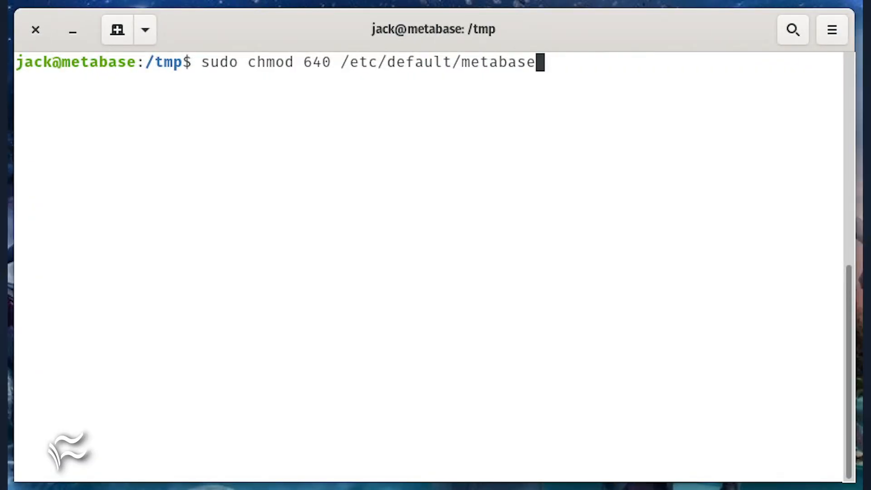
type("cd /etc/rsyslog.d")
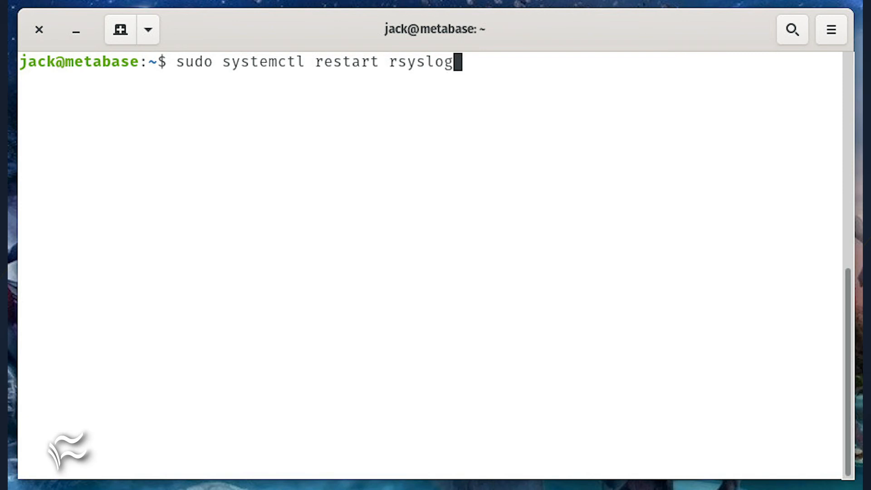
Open /etc/systemd/system/metabase.service in nano to create the unit file.
type("sudo nano /etc/systemd/system/metabase.service")
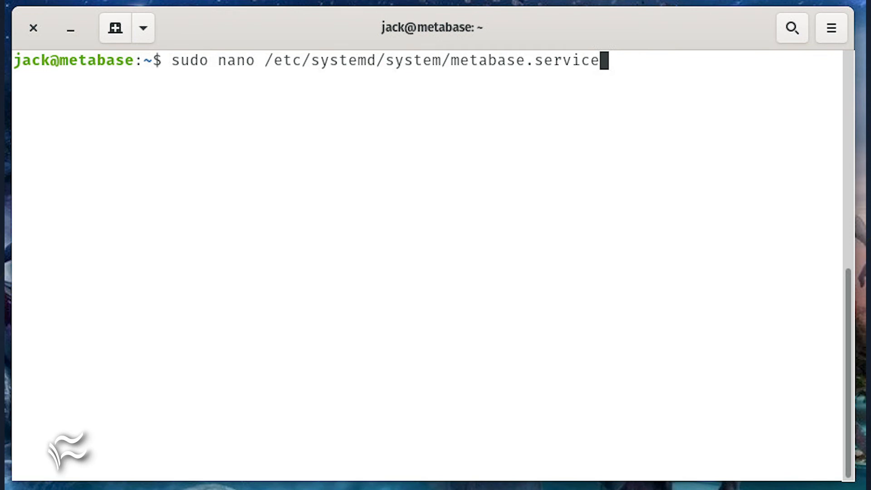
Edit the metabase.service unit in nano, then start the metabase service with systemctl.
key("Return")
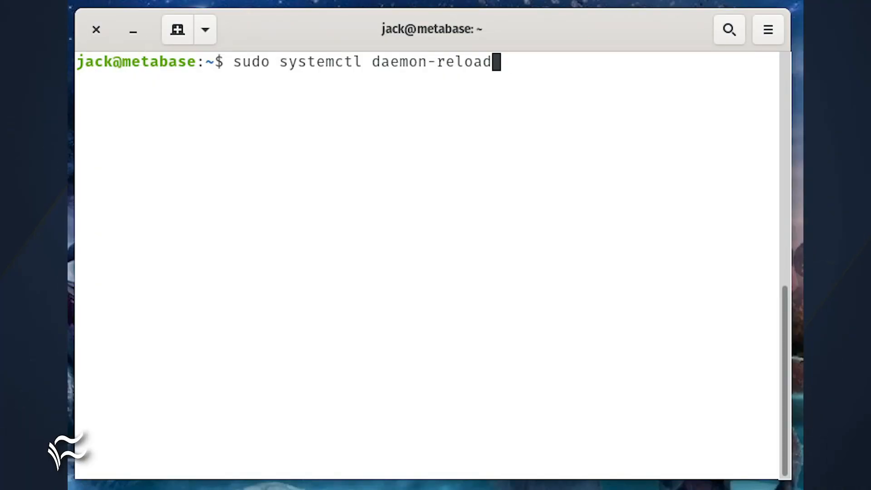
type("sudo systemctl start metabase")
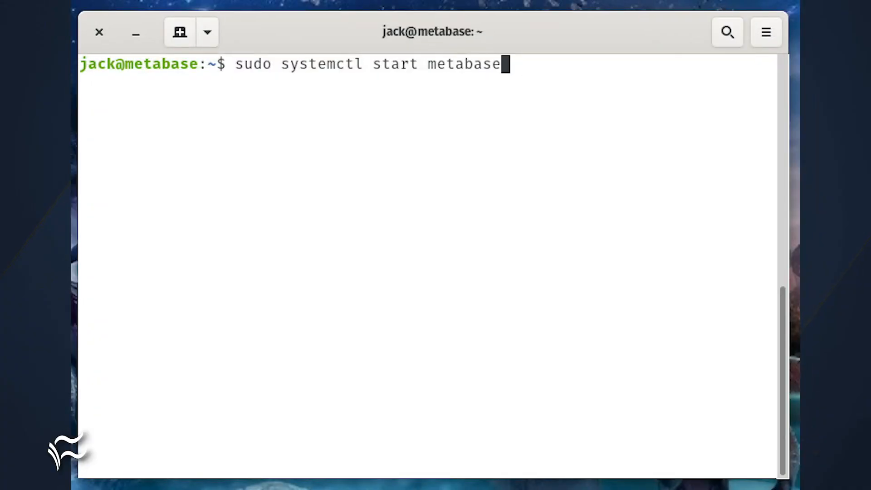